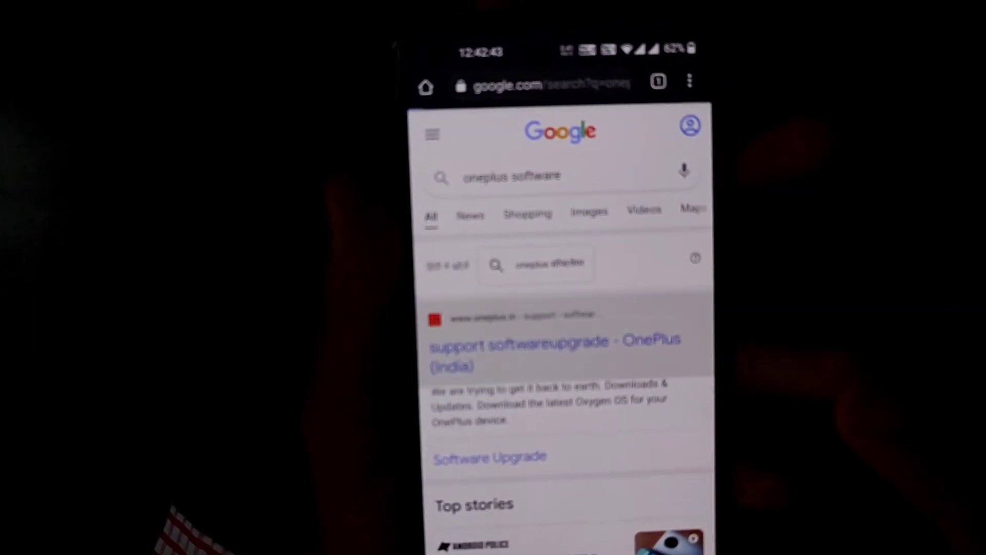
Reach the OnePlus 8T software upgrade page from the support search result and device list.
left_click(555, 354)
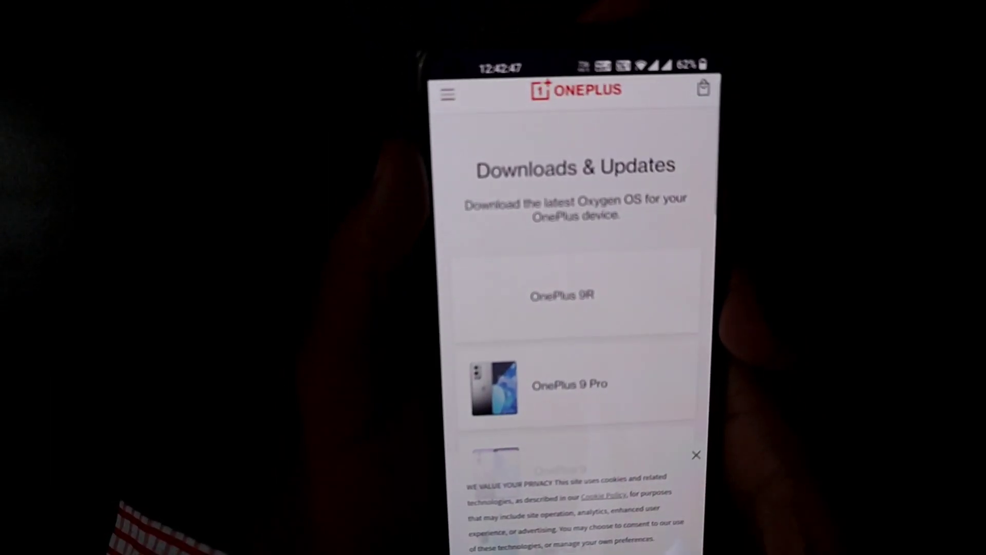
scroll("down", 3)
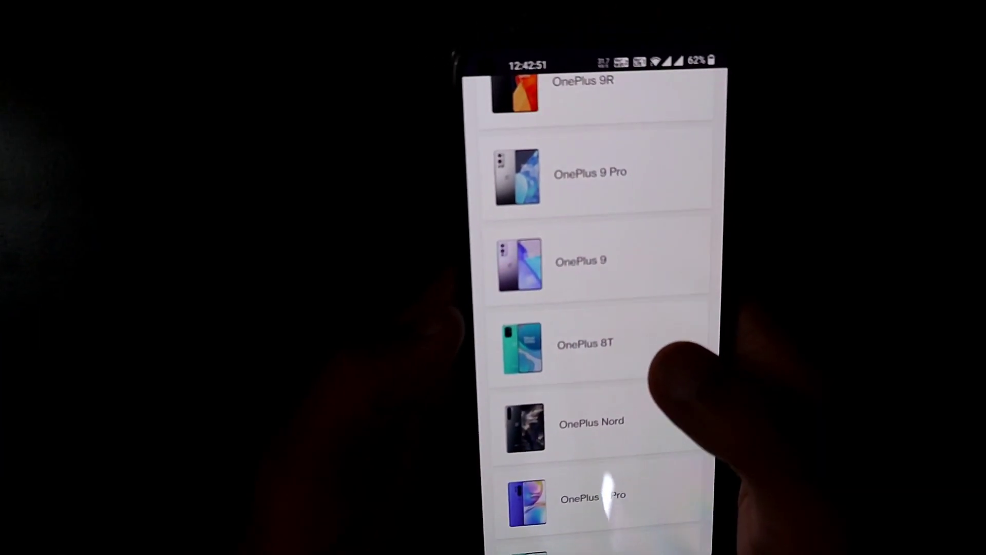
left_click(585, 343)
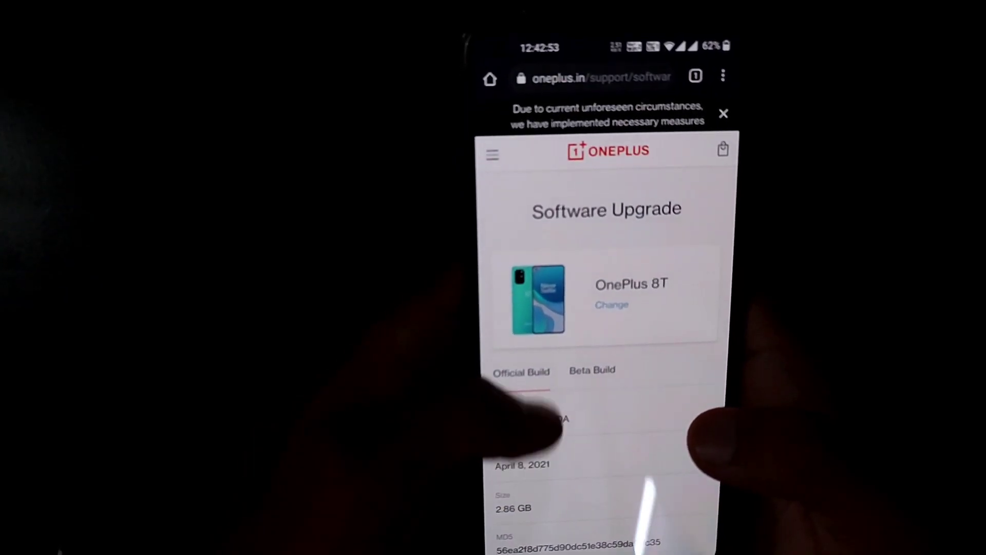
scroll("down", 3)
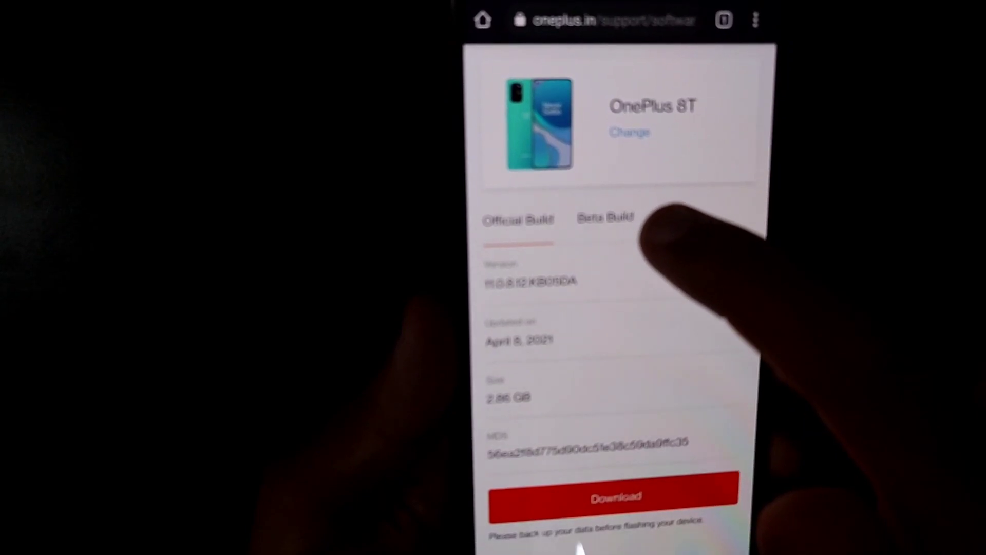
left_click(604, 218)
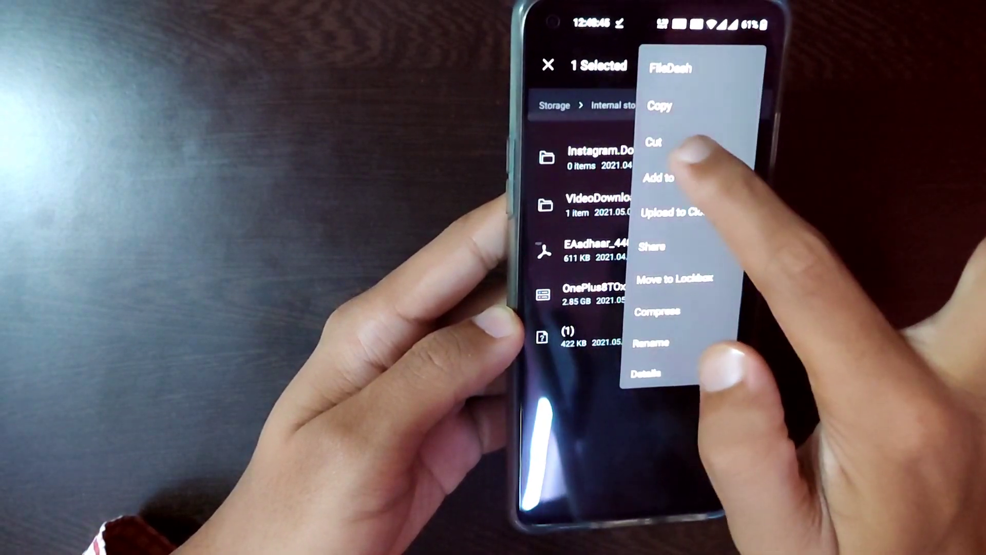
Cut the 2.85 GB update file and choose Internal storage as its destination.
left_click(655, 142)
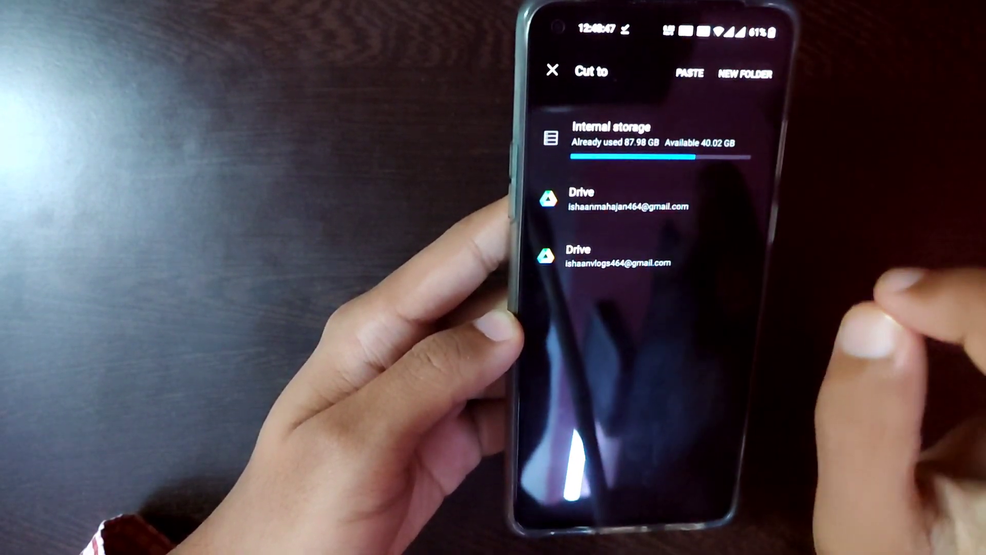
left_click(619, 134)
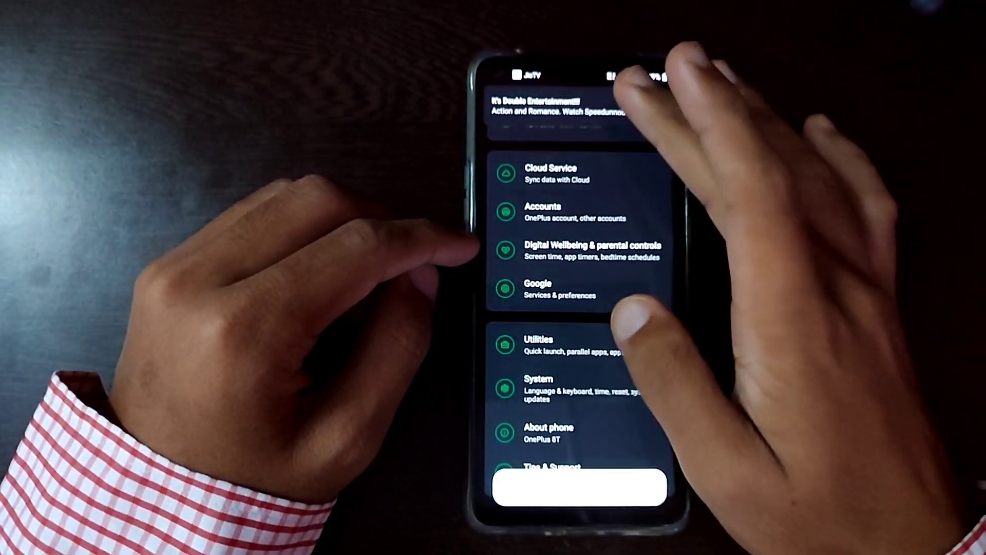
Scroll the Settings list down toward the Customization entry.
scroll("down", 3)
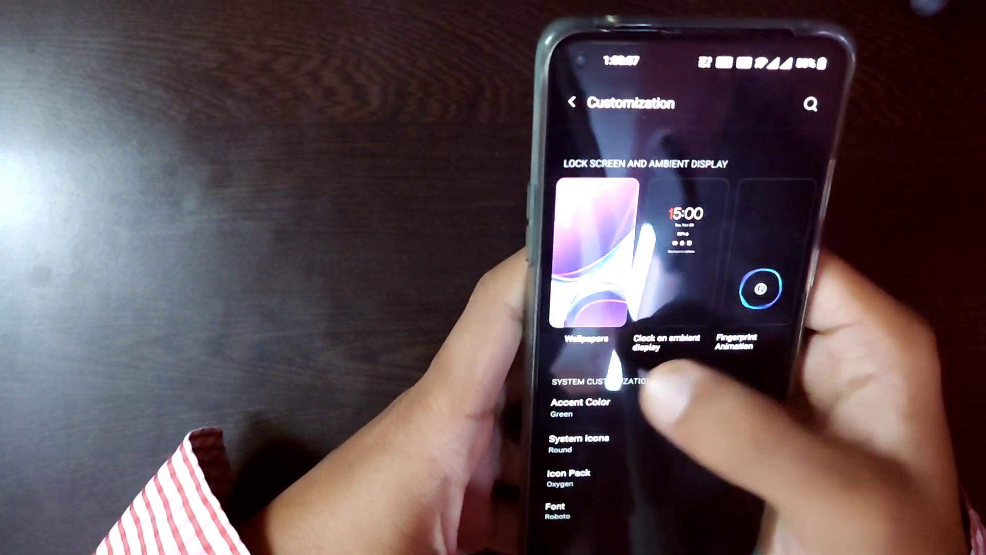
left_click(664, 340)
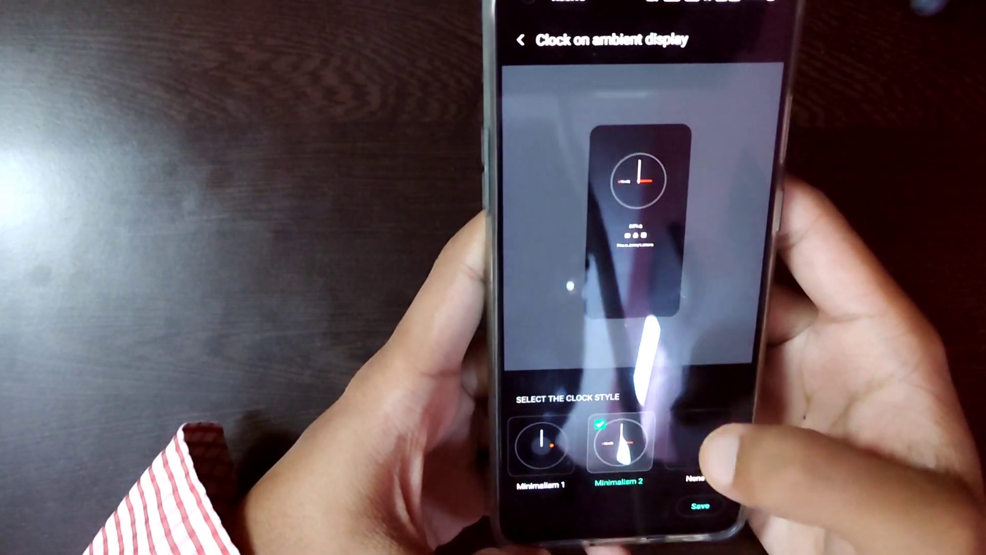
scroll("left", 3)
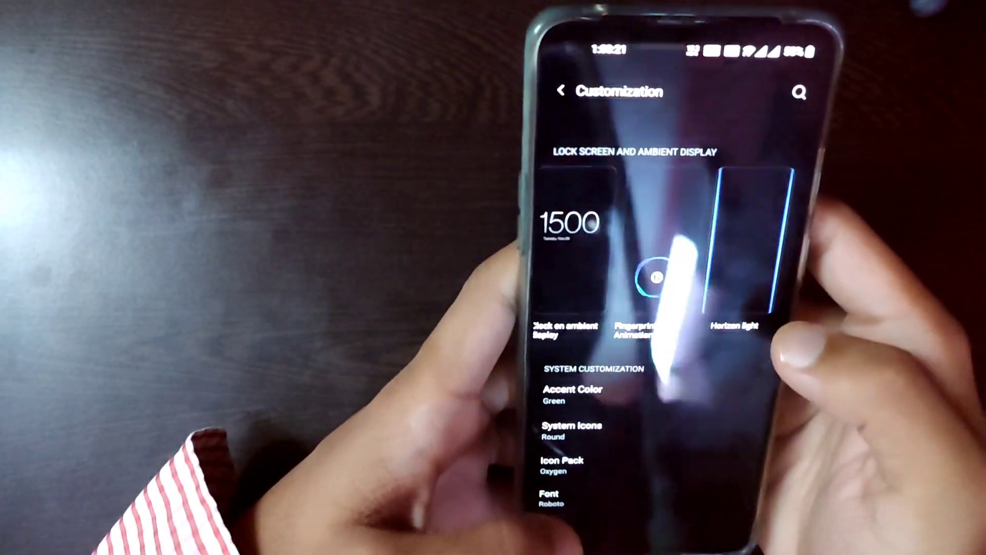
scroll("left", 3)
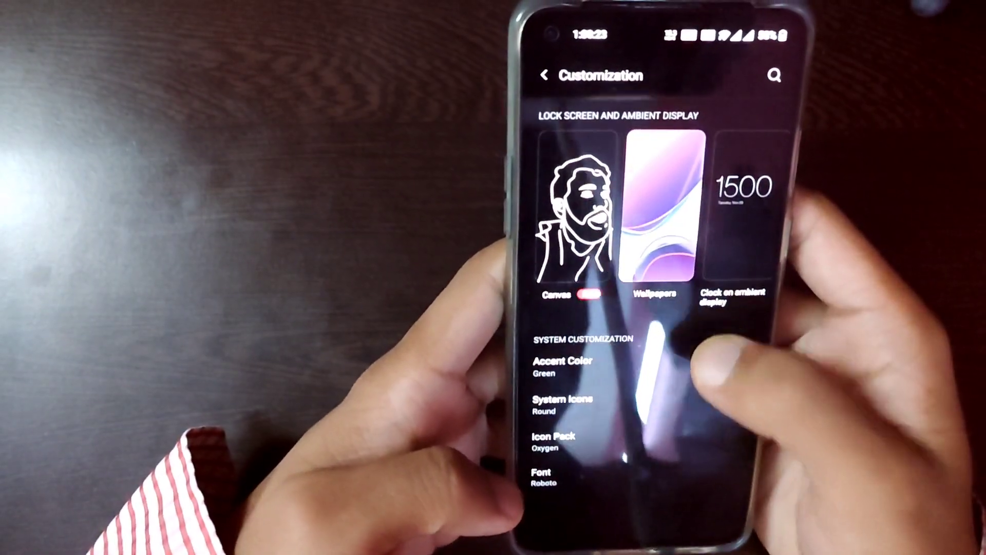